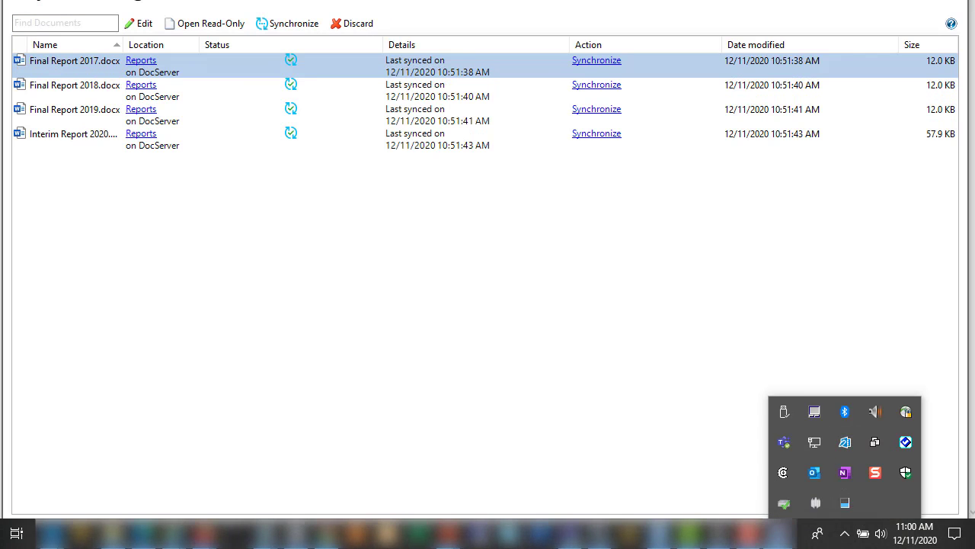
Launch OpenText Office Editor from a Start search for 'off'.
text(off)
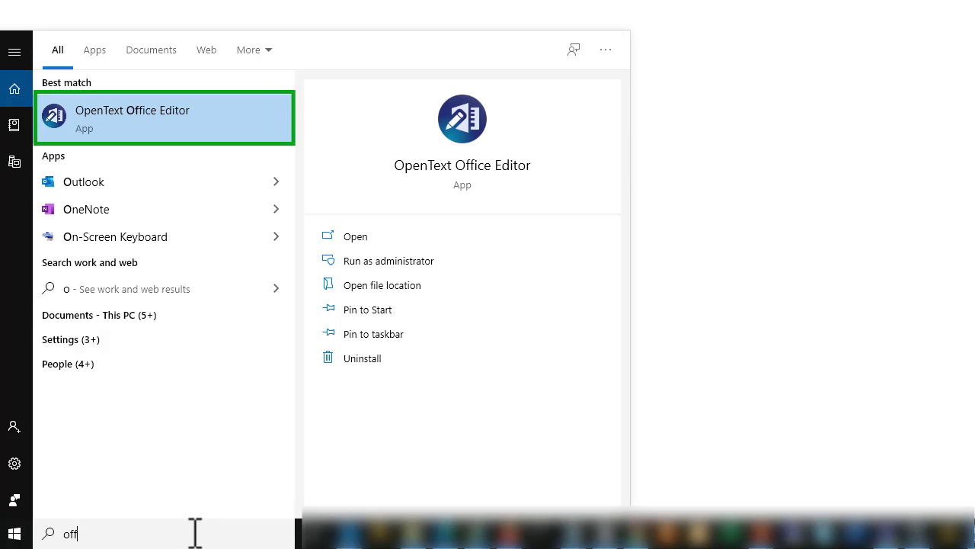
click(164, 118)
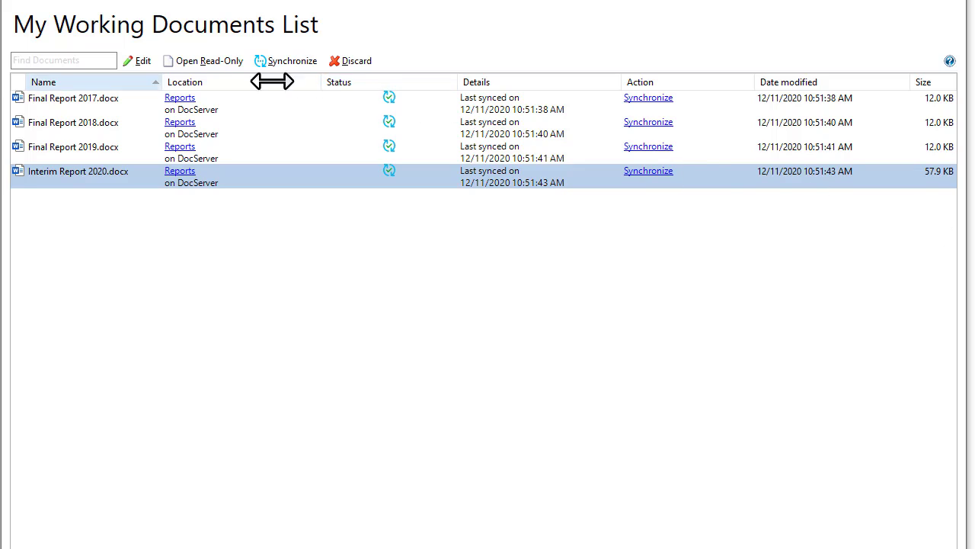
Edit Interim Report 2020, upload its changes to DocServer, and reopen it read-only.
click(137, 61)
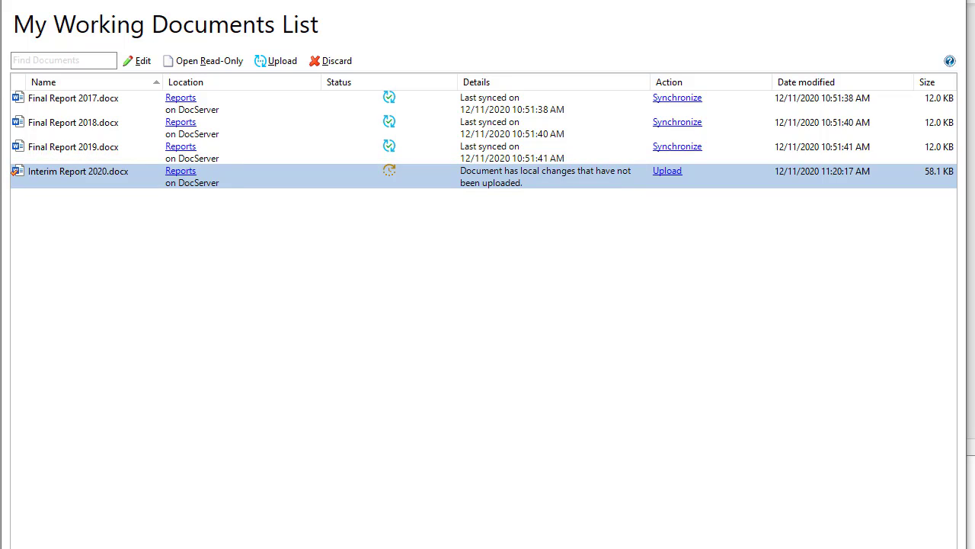
click(667, 171)
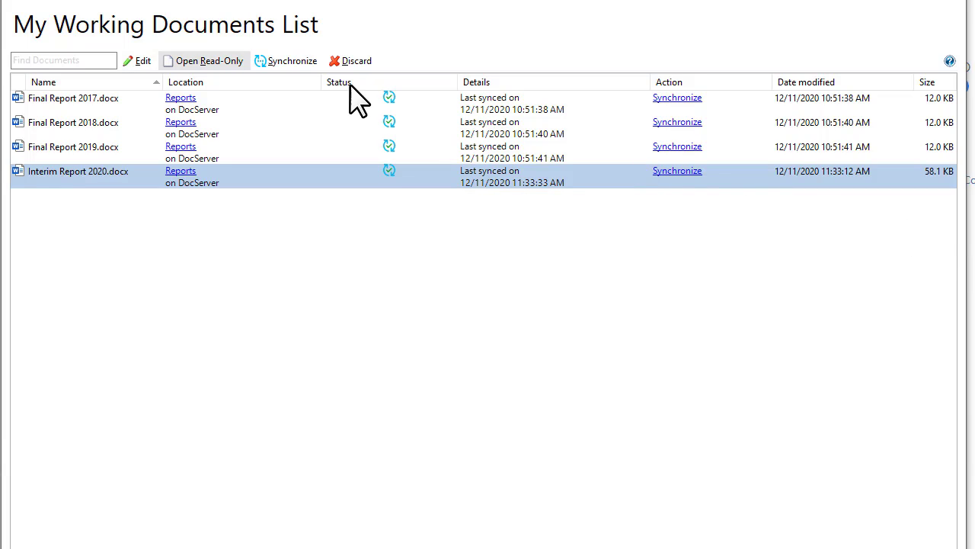
click(203, 60)
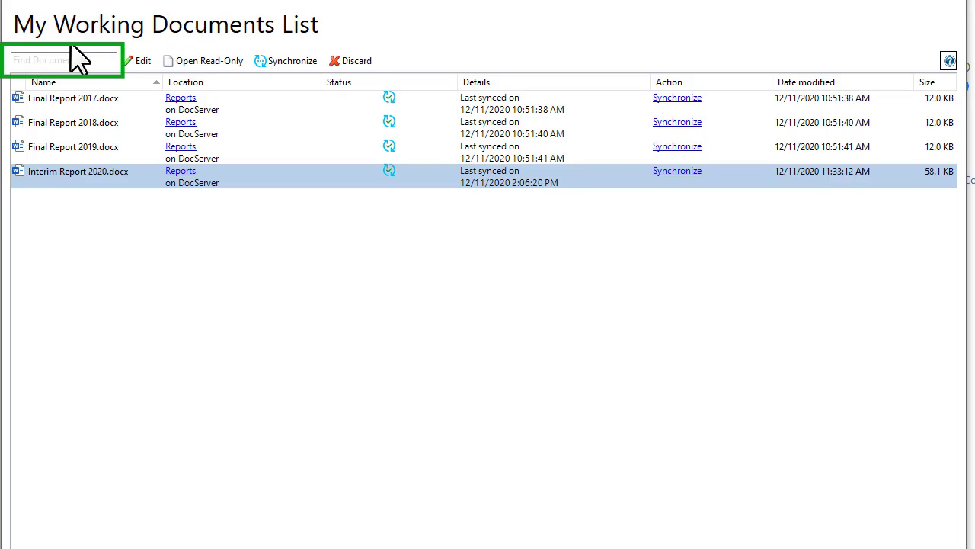
Filter the working documents list by searching for 'interim'.
click(63, 61)
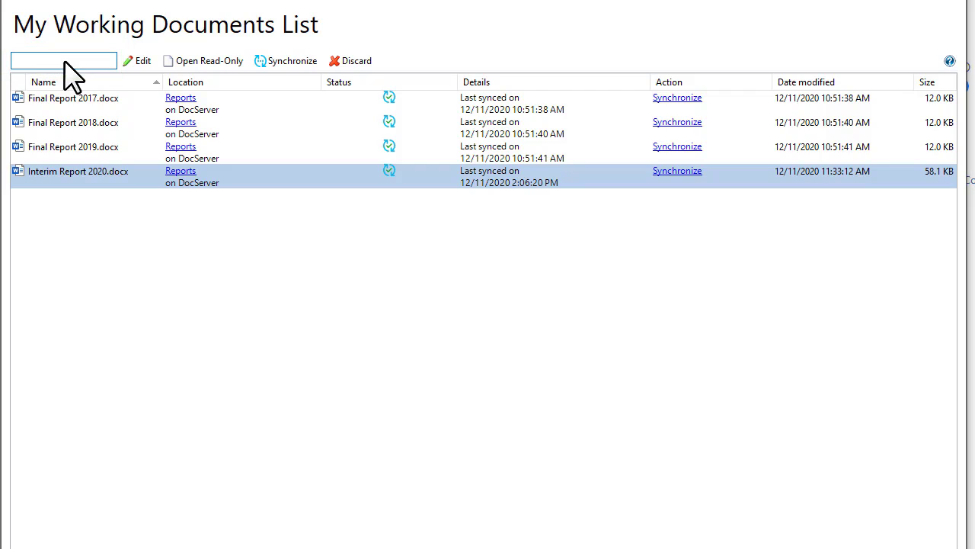
text(inter)
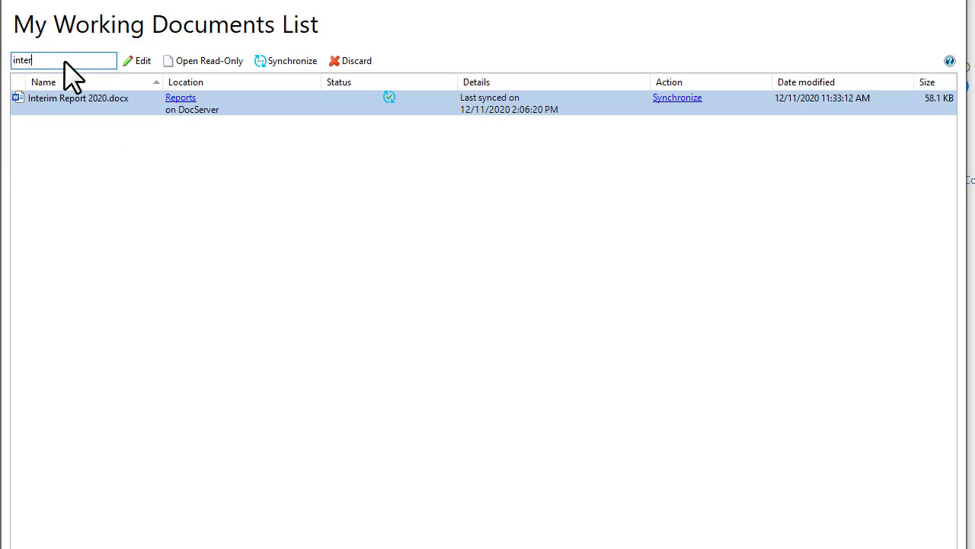
text(im)
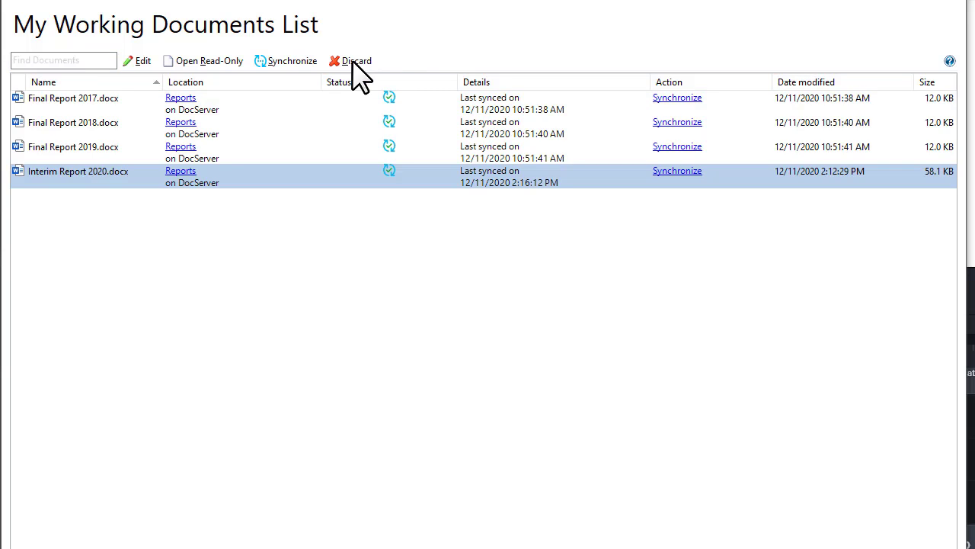
Discard Interim Report 2020, then open its Reports folder location in Smart View.
click(355, 61)
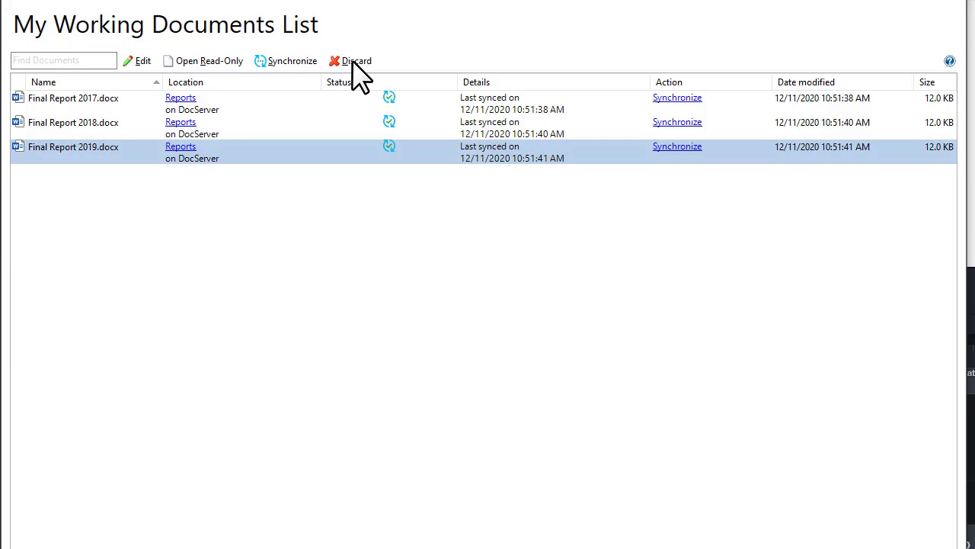
mouse_move(358, 76)
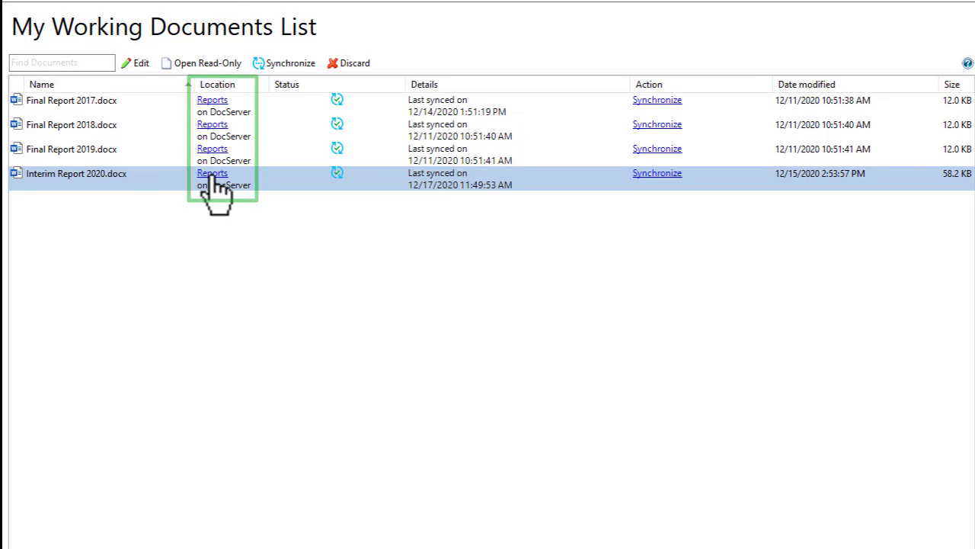
click(212, 173)
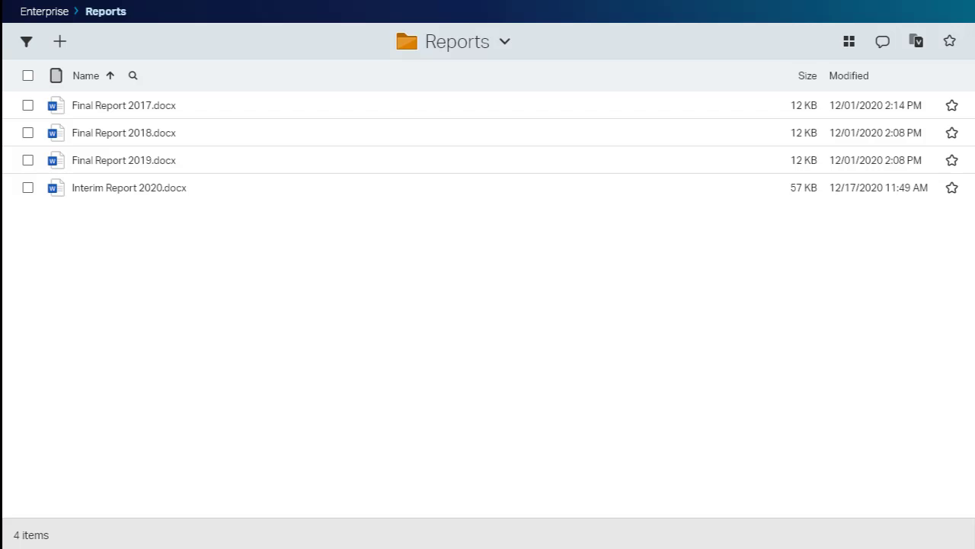